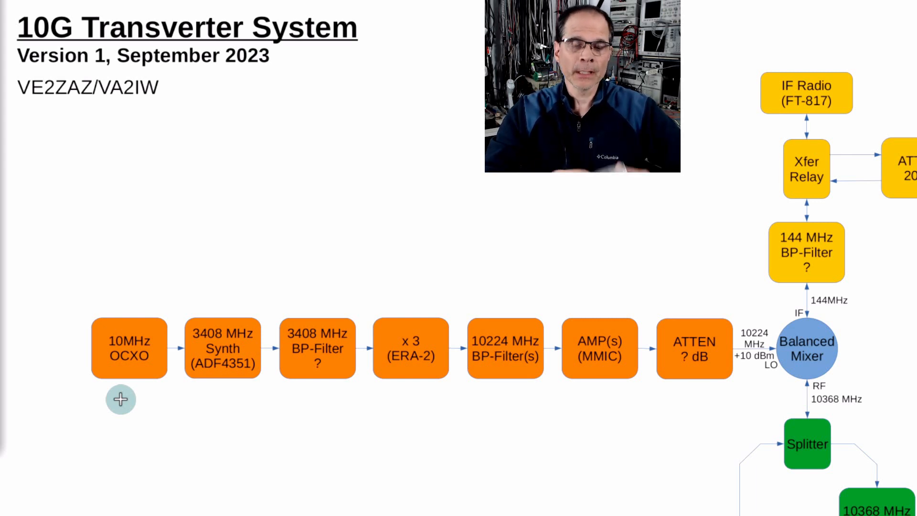
{"action": "mouse_move", "coordinate": [175, 344]}
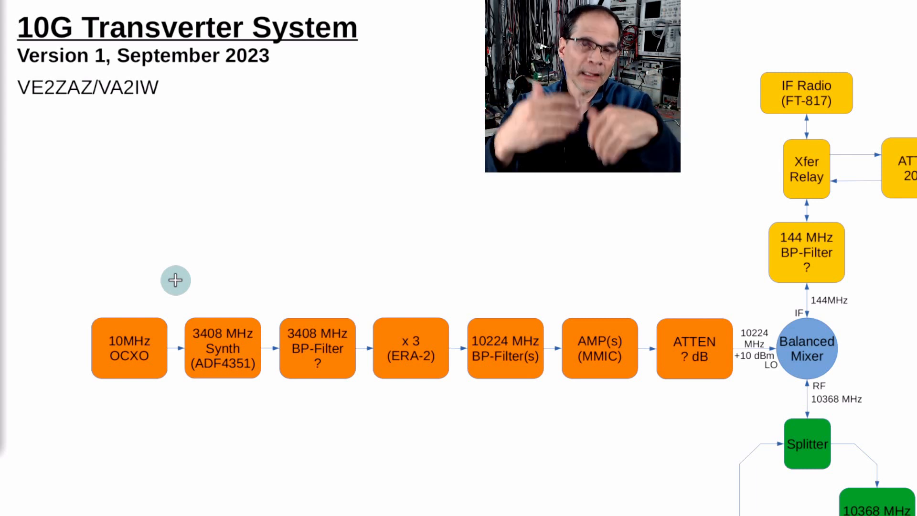
{"action": "mouse_move", "coordinate": [199, 468]}
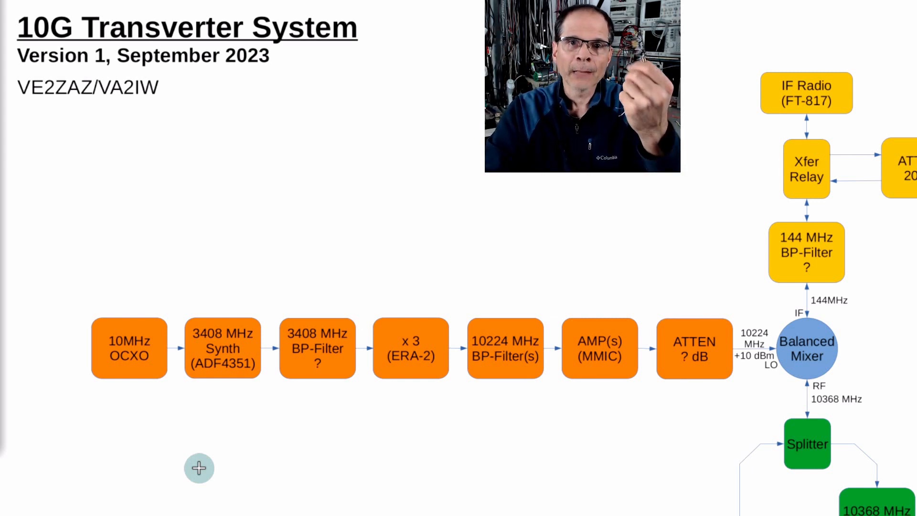
{"action": "mouse_move", "coordinate": [200, 384]}
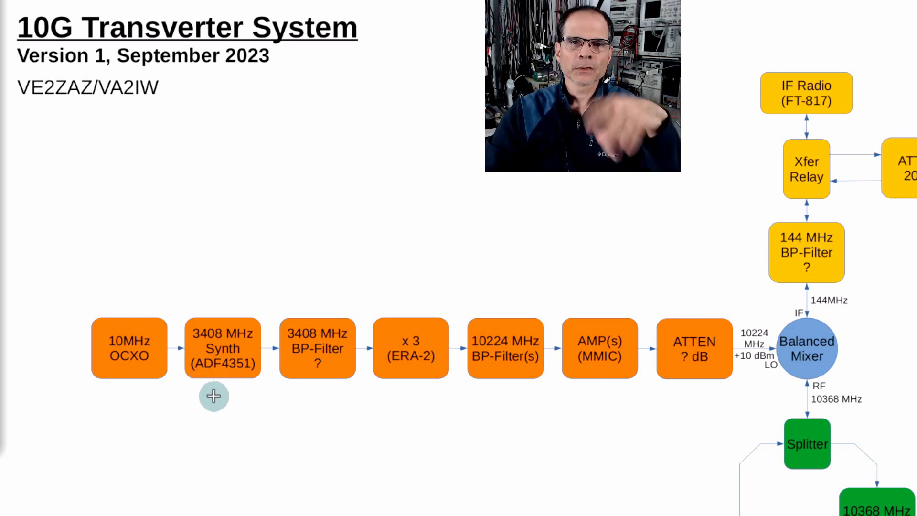
{"action": "mouse_move", "coordinate": [291, 352]}
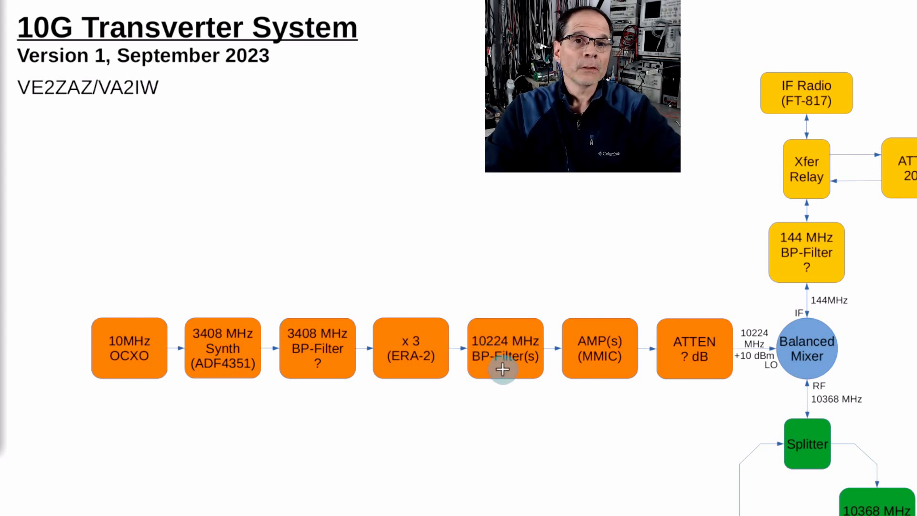
{"action": "mouse_move", "coordinate": [597, 319]}
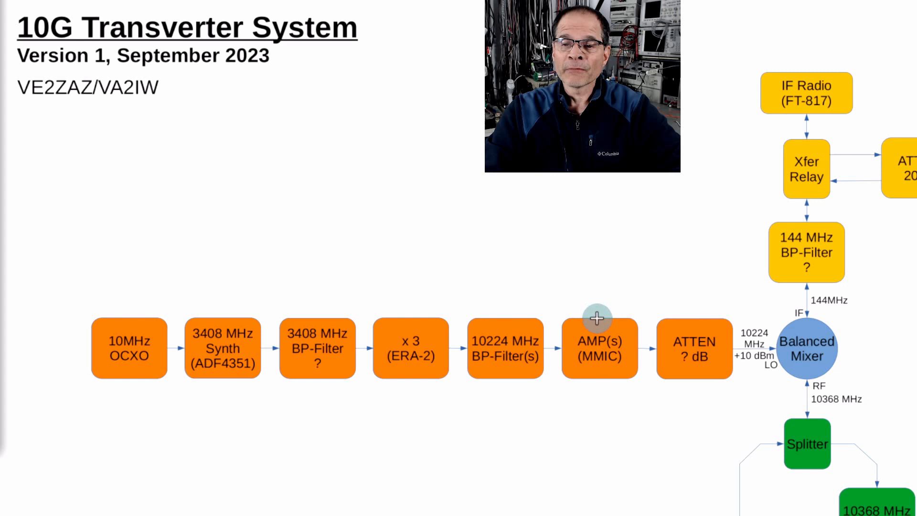
{"action": "mouse_move", "coordinate": [65, 335]}
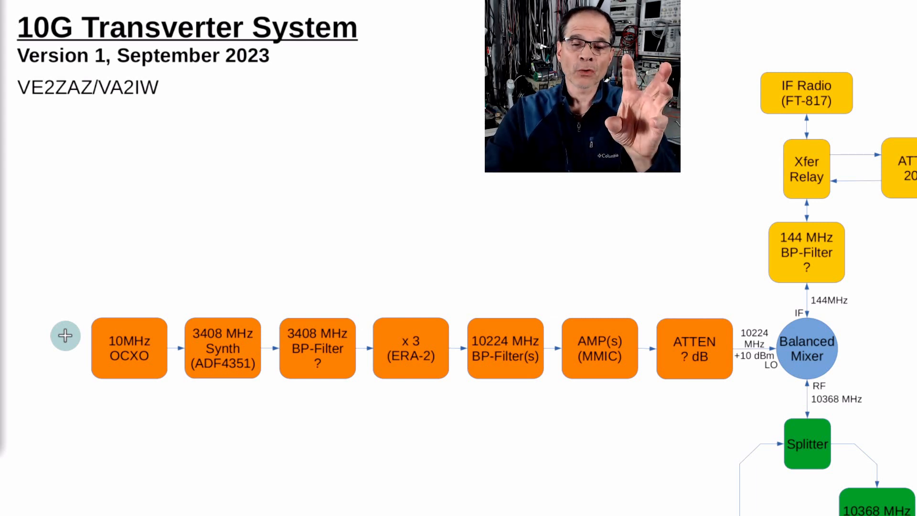
{"action": "mouse_move", "coordinate": [434, 337]}
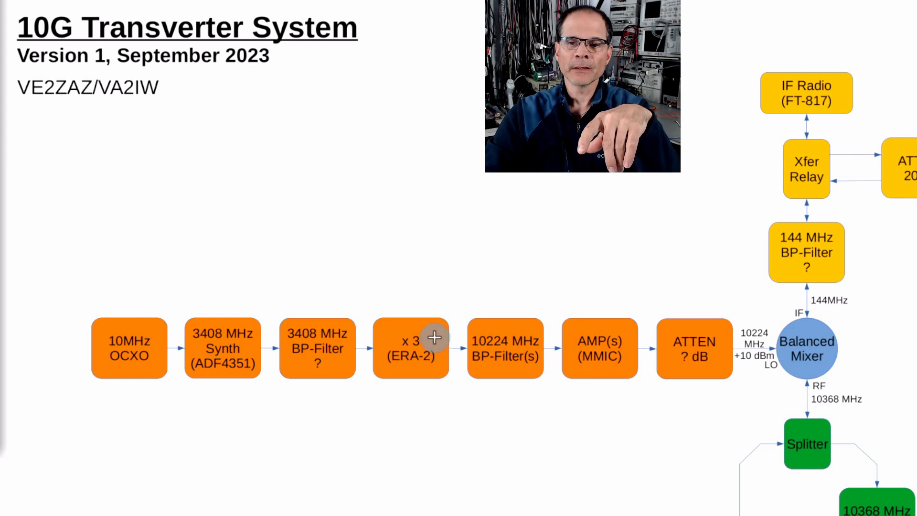